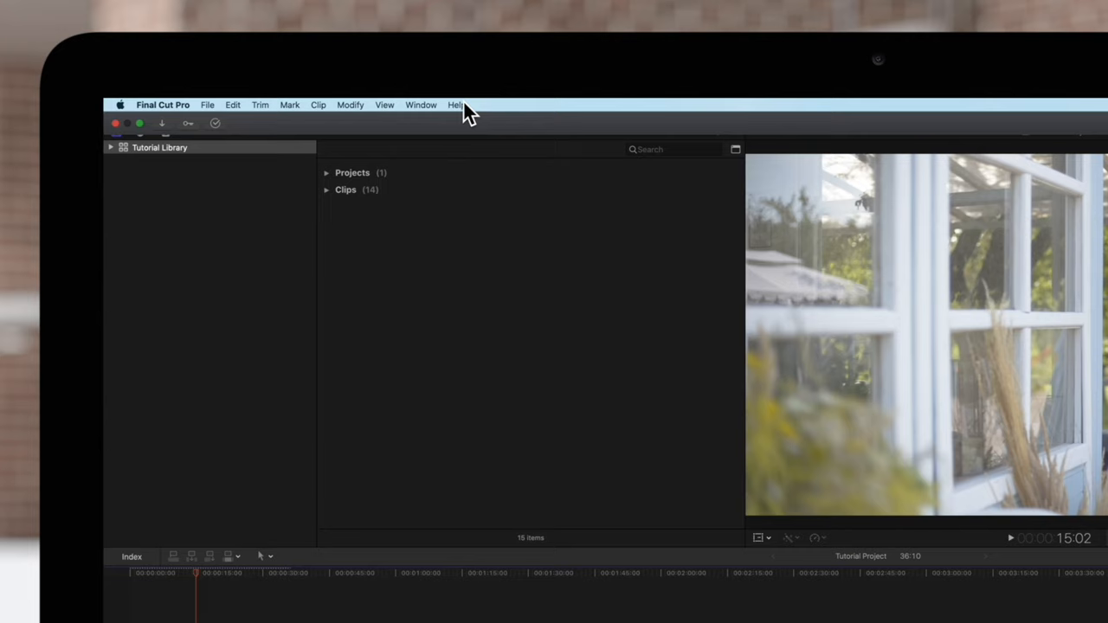
Step: Reveal the Window menu's Show in Workspace list with the Comparison Viewer option
click(421, 105)
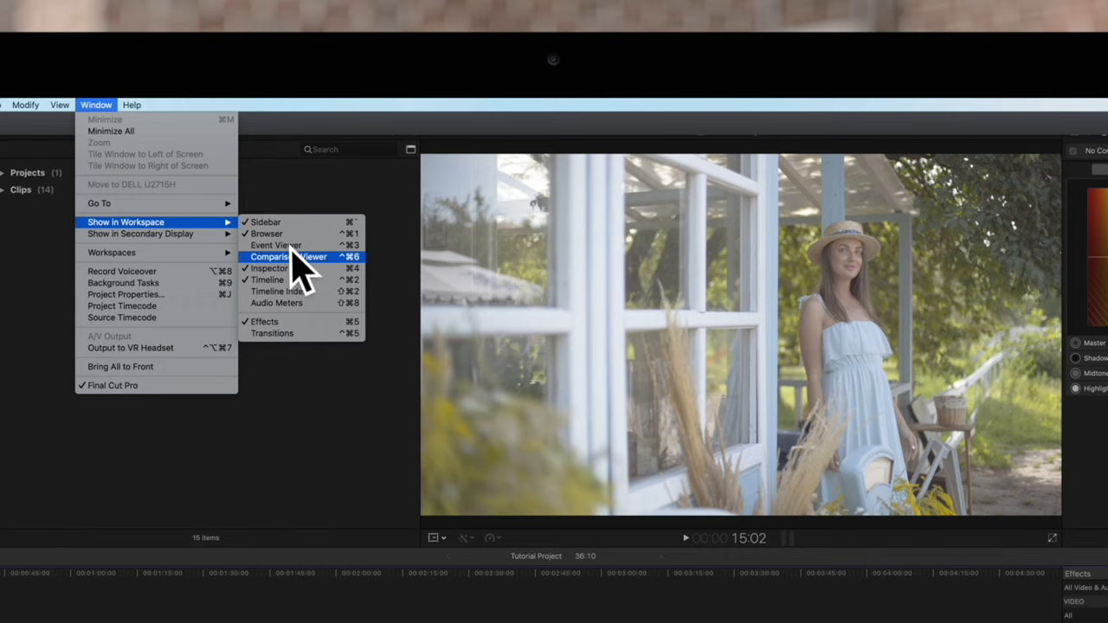
click(289, 256)
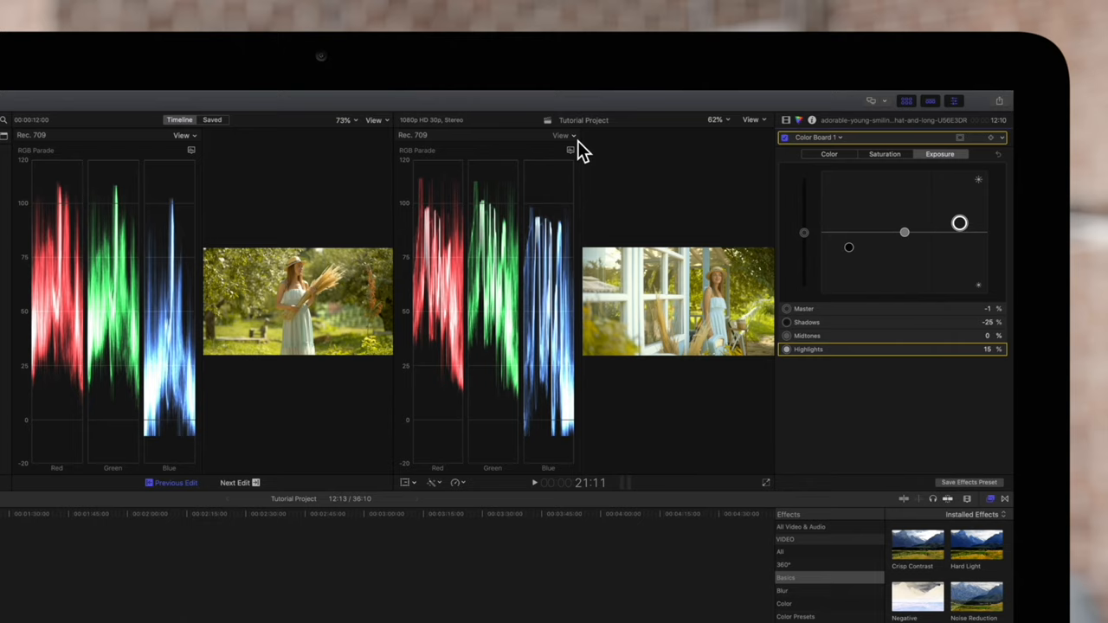
Step: Switch the main viewer's scope display to Vertical Layout, stacking image and scopes
click(563, 136)
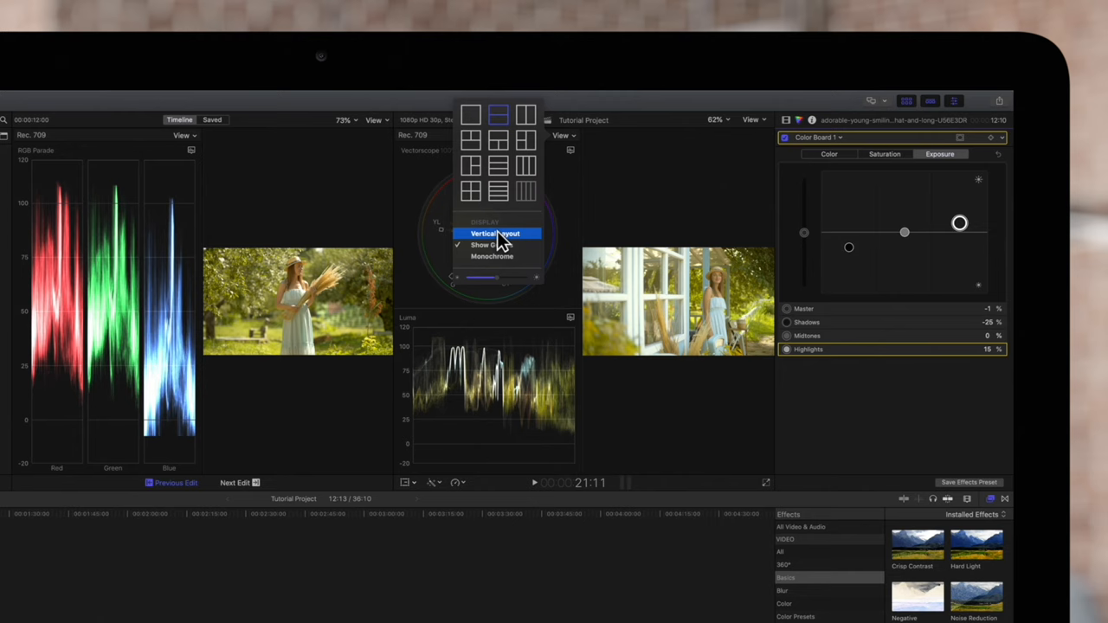
click(494, 233)
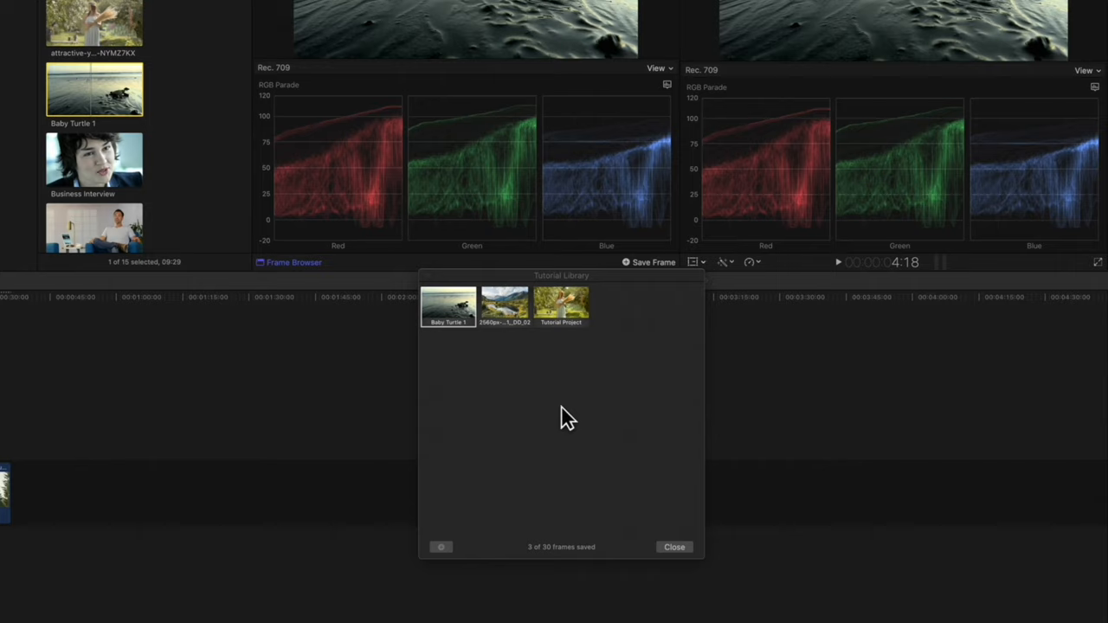
mouse_move(487, 345)
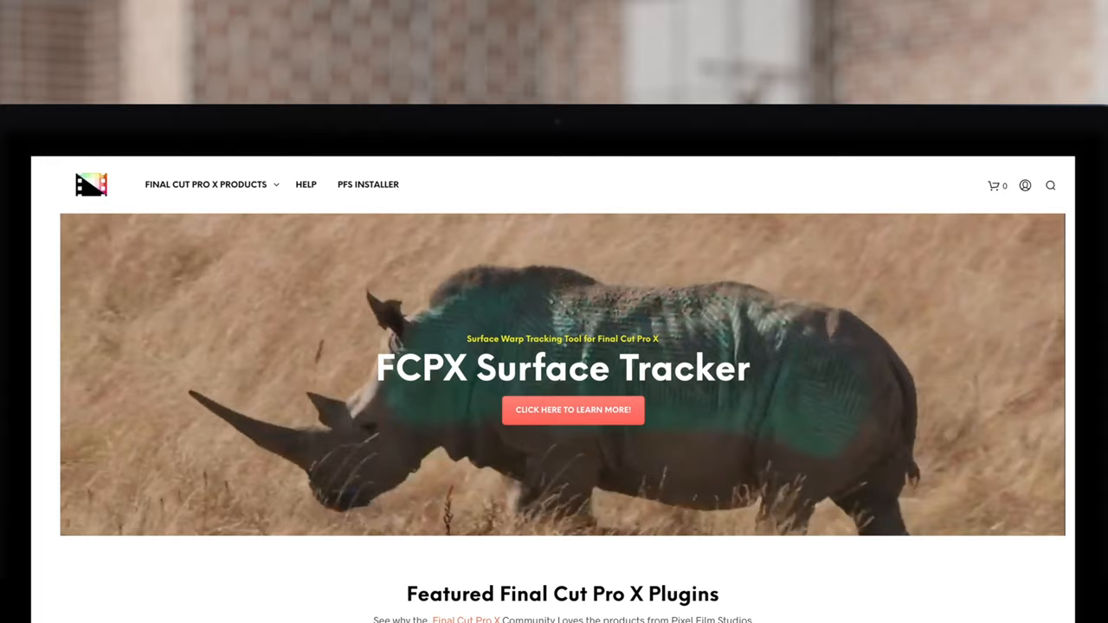
Step: Scroll down the homepage to the featured Final Cut Pro X plugins
scroll(down, 3)
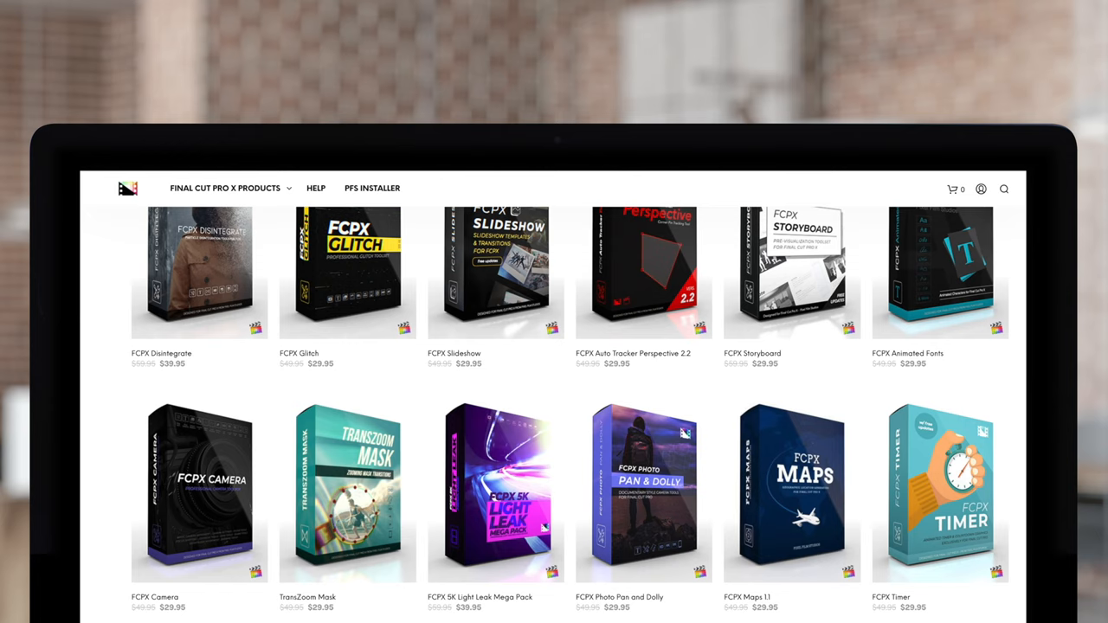